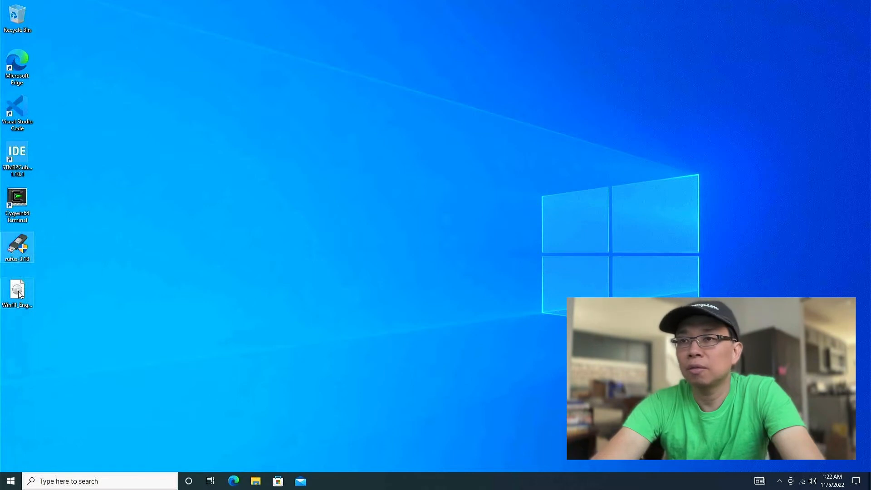
mouse_move(16, 289)
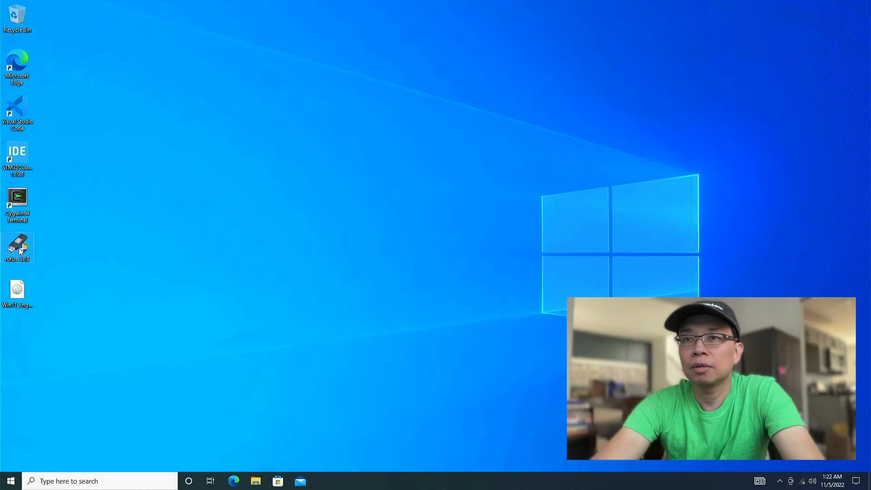
- Launch Rufus from its desktop shortcut so it detects the 16 GB USB drive
double_click(17, 247)
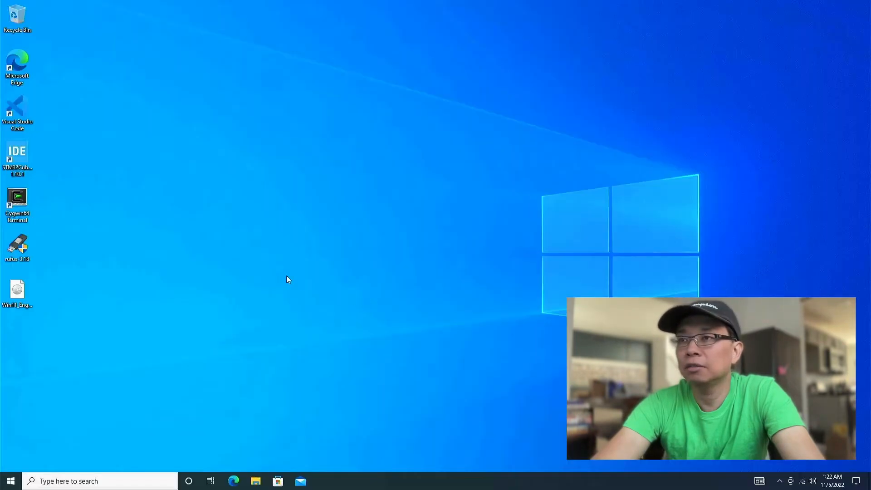
double_click(16, 247)
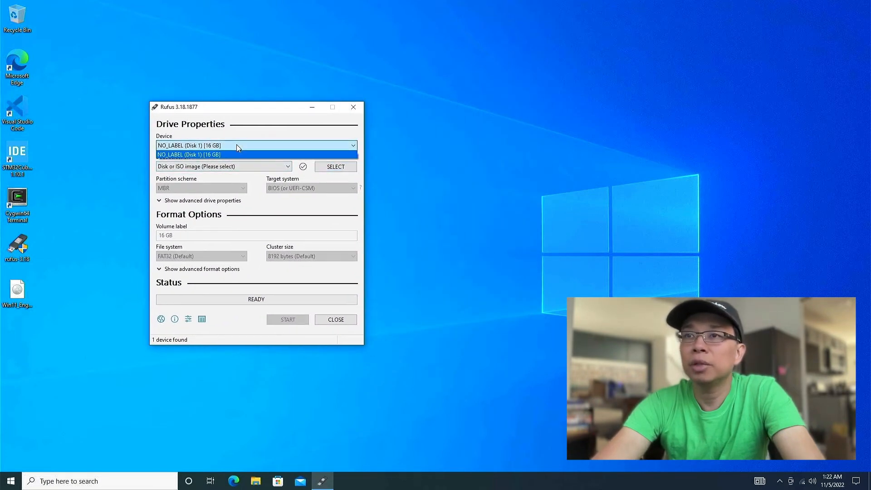
left_click(188, 154)
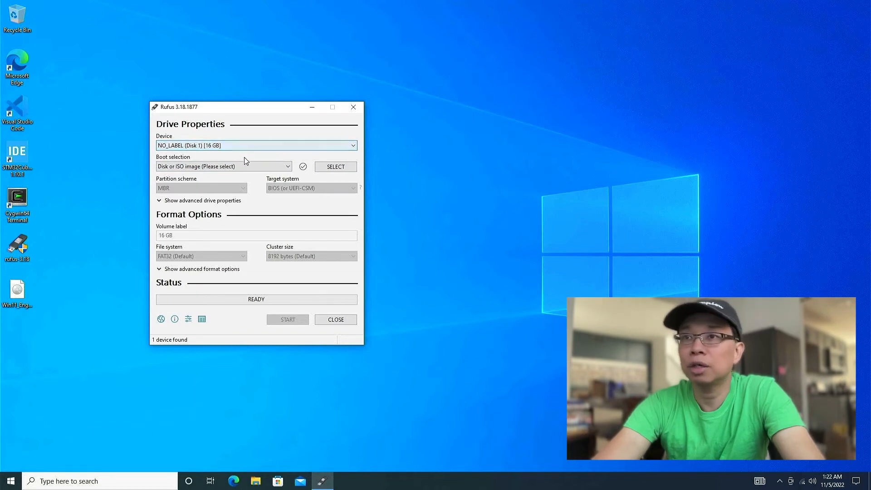
left_click(287, 166)
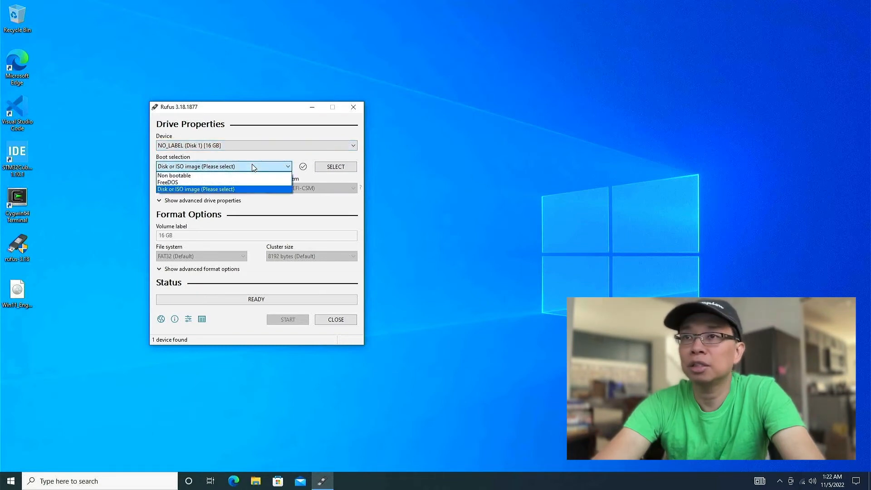
left_click(196, 189)
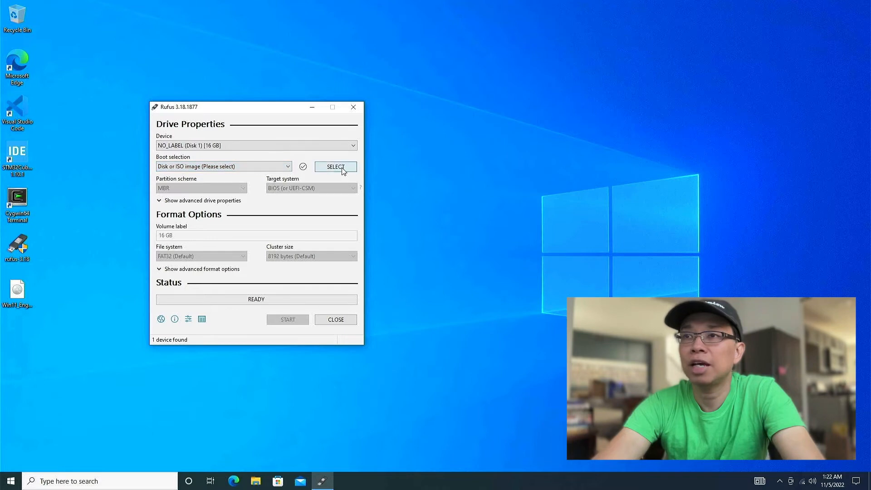
- Load Win11_English_x64v1.iso and set Extended Windows 11 Installation (no TPM / no Secure Boot)
left_click(334, 167)
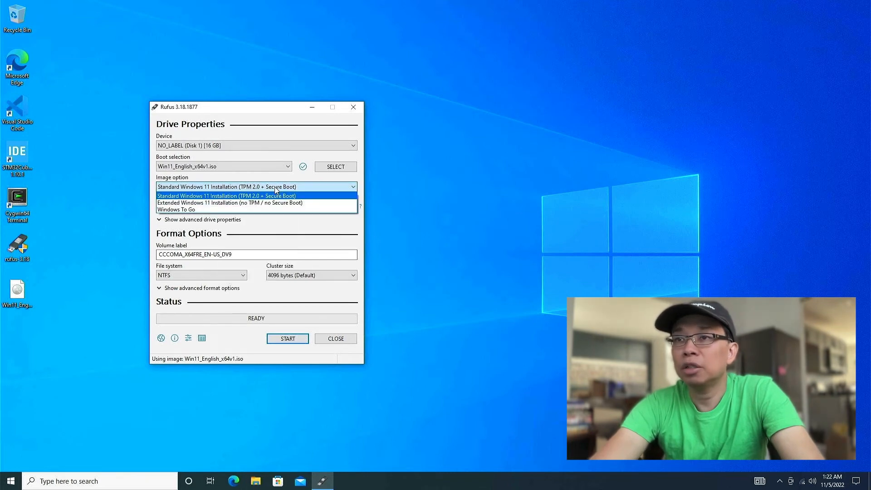
mouse_move(273, 202)
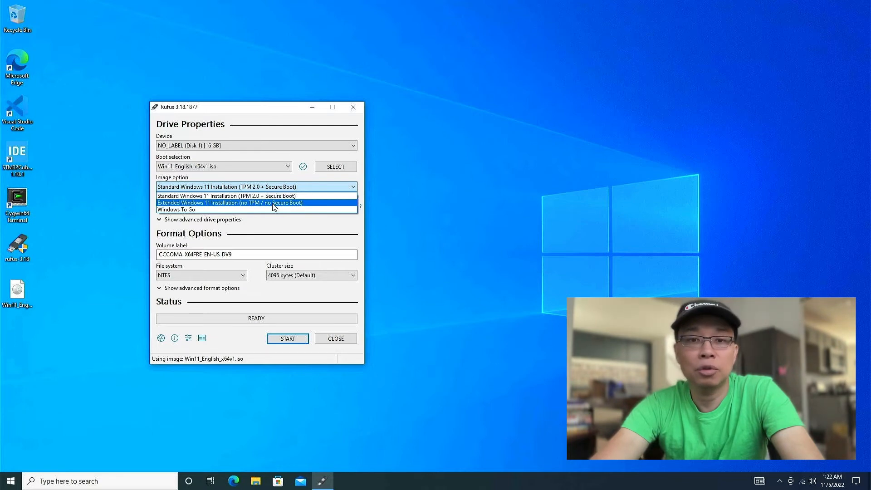
left_click(256, 203)
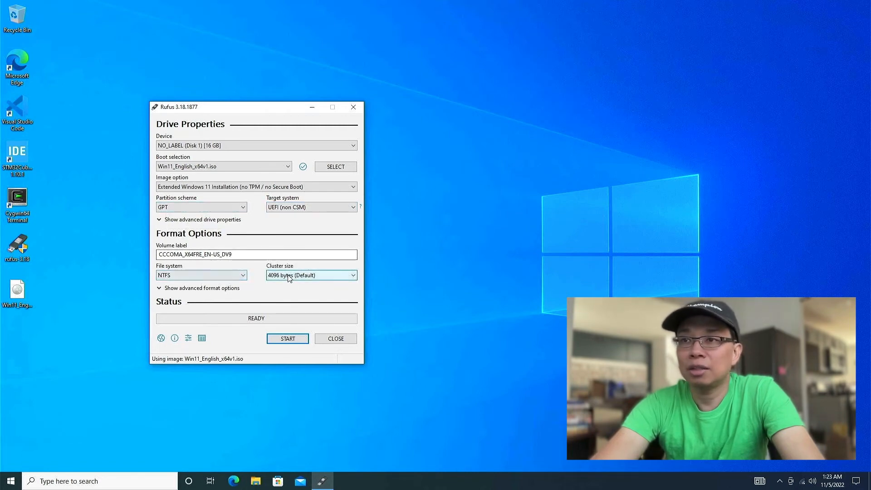
mouse_move(287, 339)
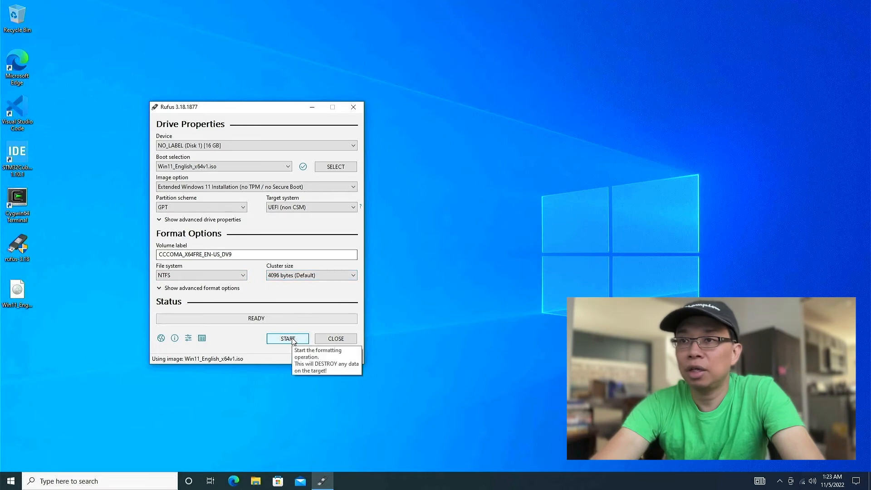
- Start writing the image, accepting the data-erase and multiple-partitions warnings, until READY
left_click(287, 339)
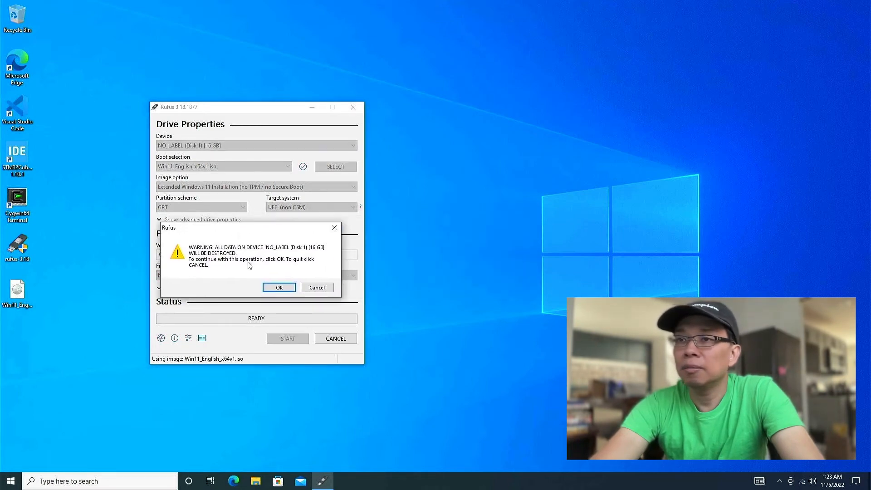
left_click(278, 288)
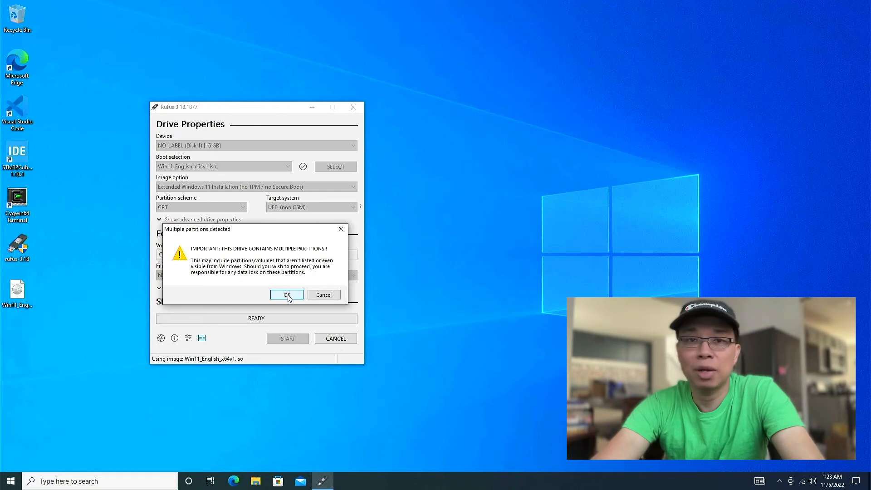
left_click(286, 294)
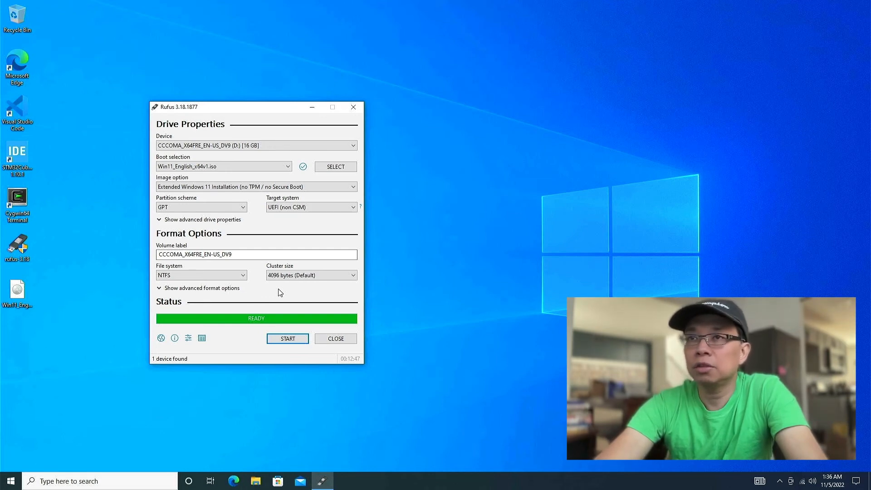
- Close Rufus and bring up File Explorer from the taskbar
left_click(335, 339)
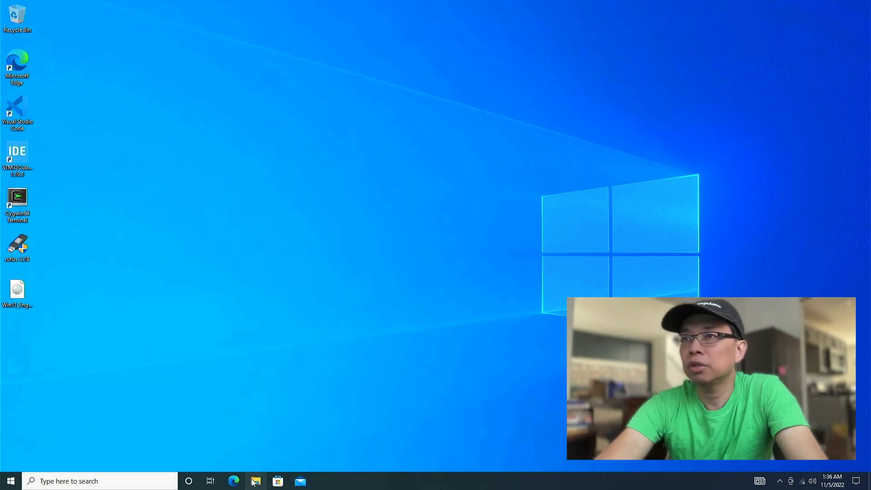
left_click(255, 481)
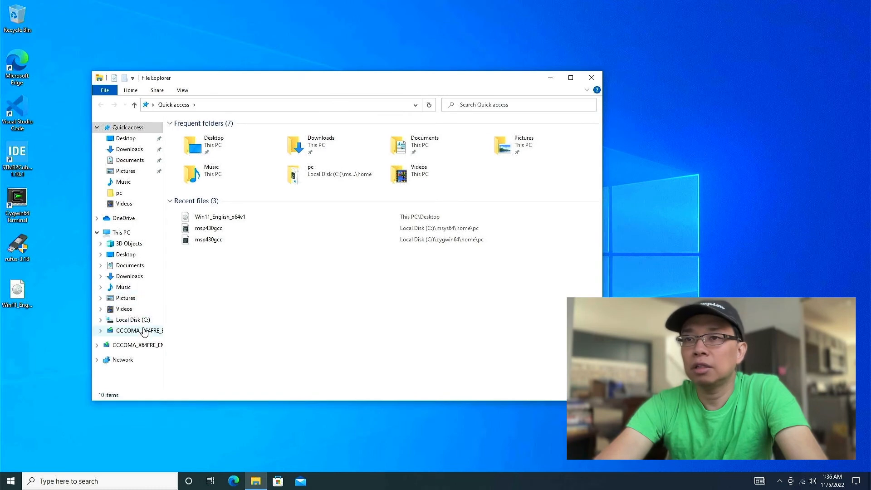
- View the CCCOMA_X64FRE_EN-US_DV9 (D:) drive's setup files, then eject the drive
left_click(138, 330)
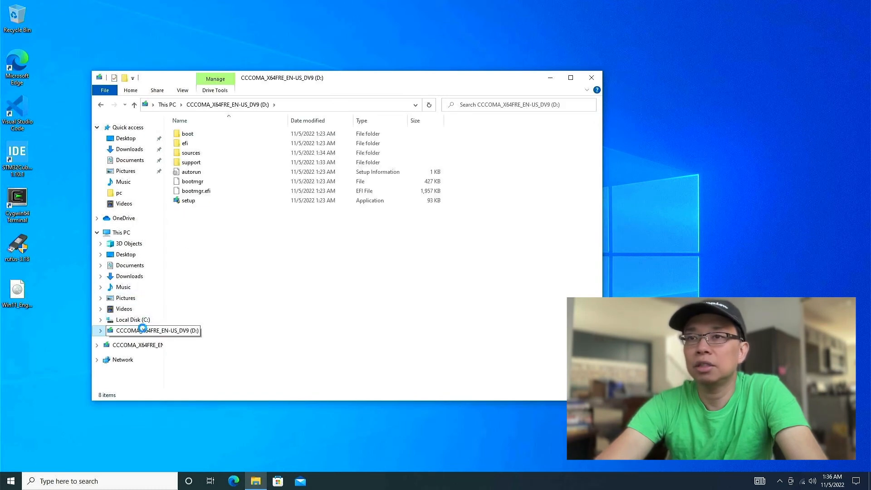
right_click(154, 330)
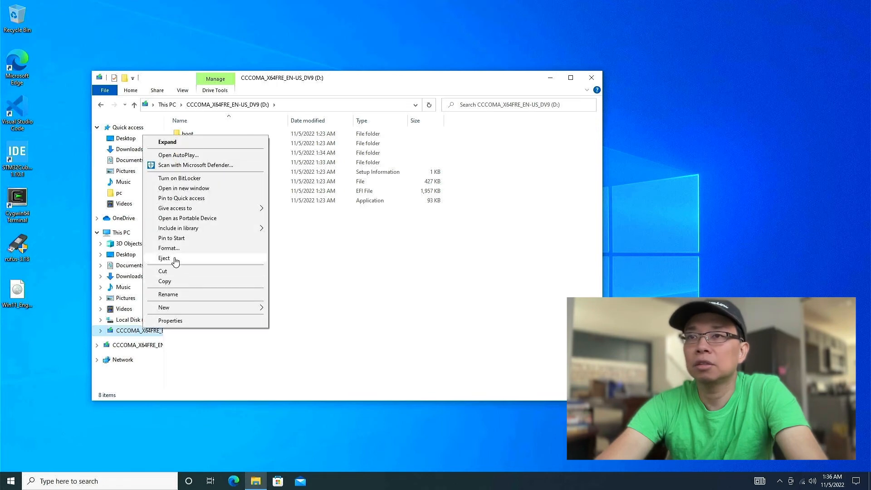
left_click(164, 258)
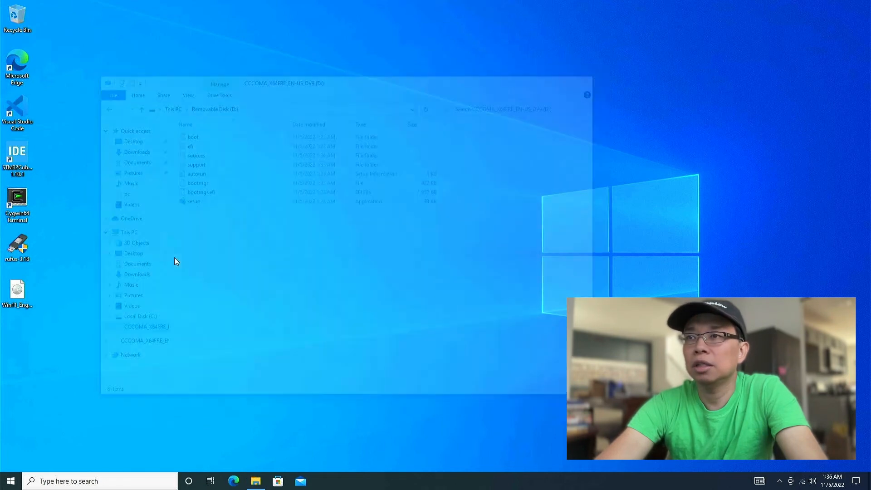